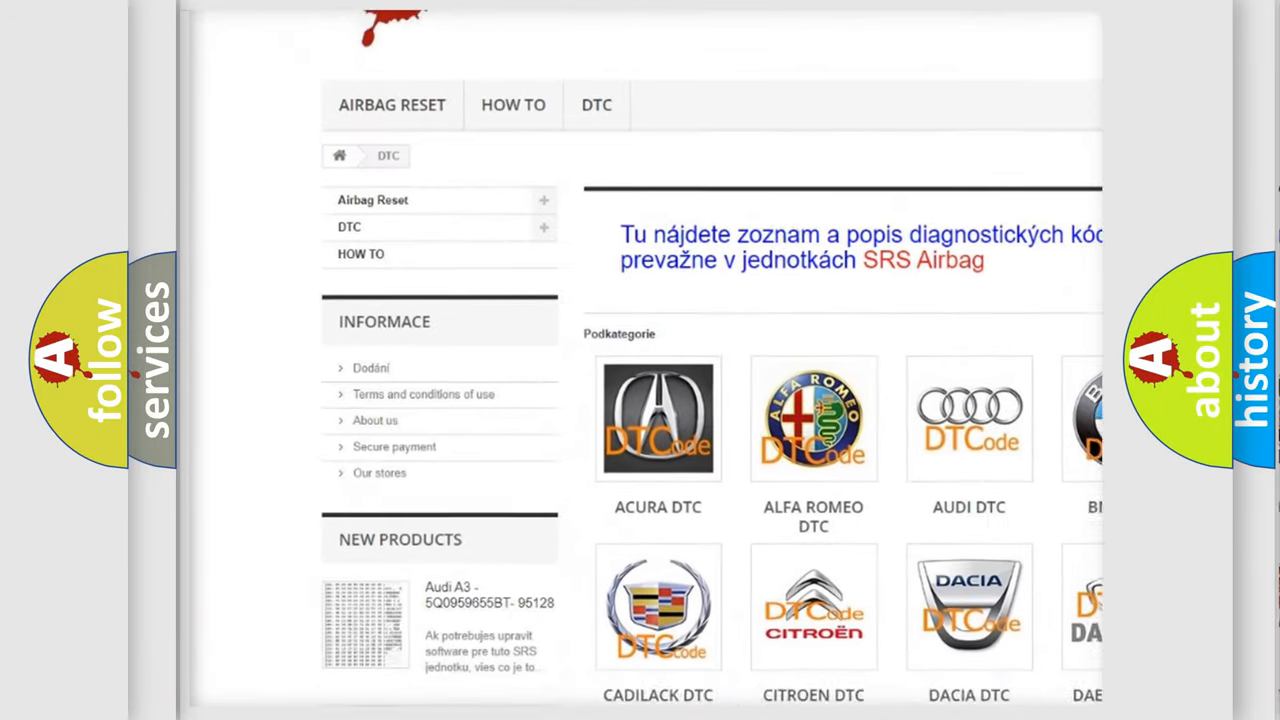
scroll(down, 3)
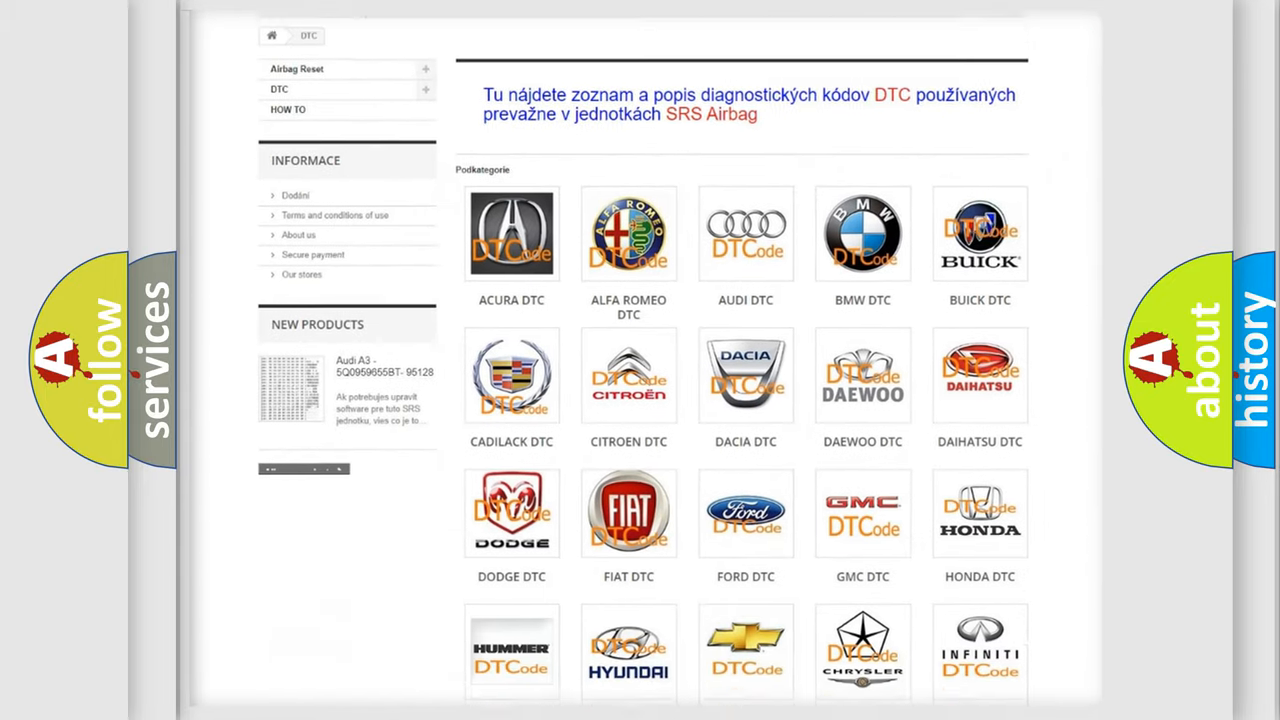
scroll(down, 3)
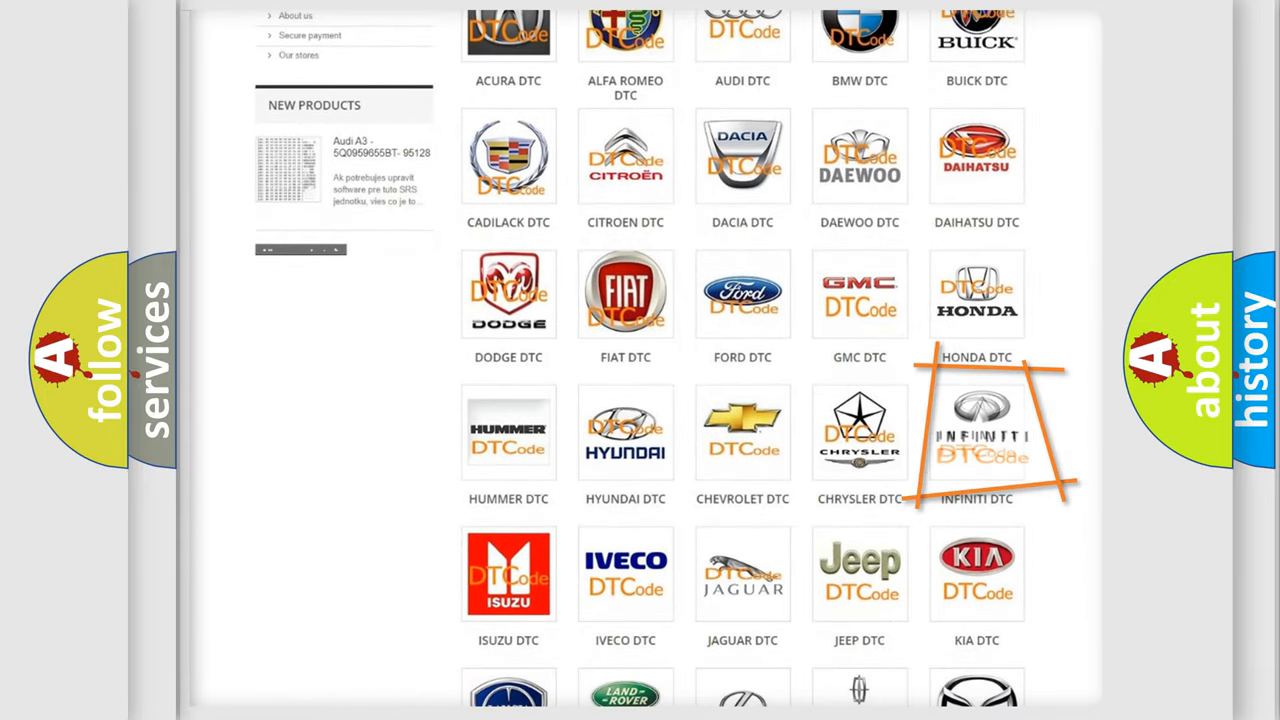